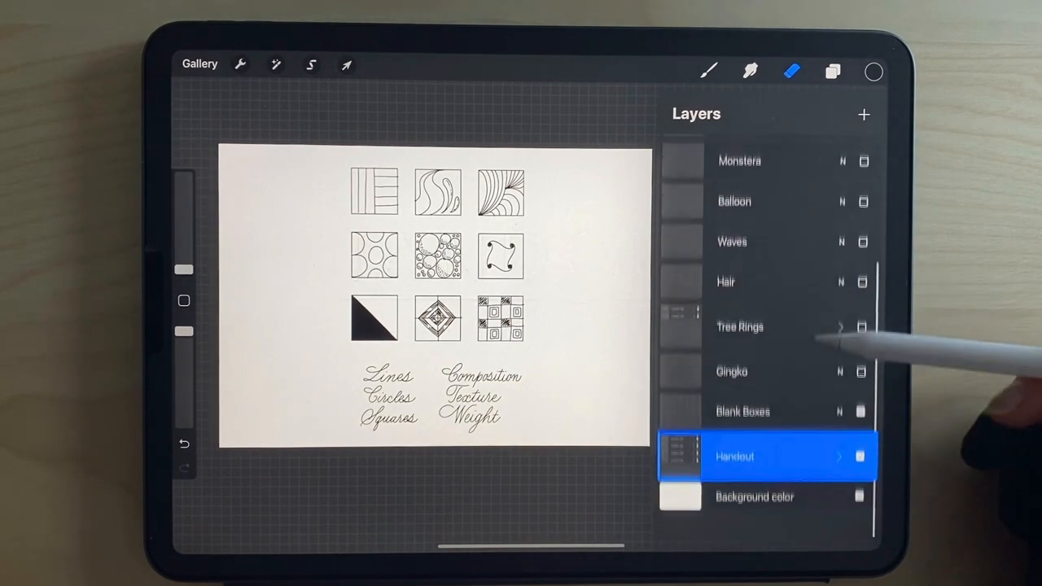
# Hide the Handout layer group so only the nine blank boxes remain visible
pyautogui.scroll(-3)
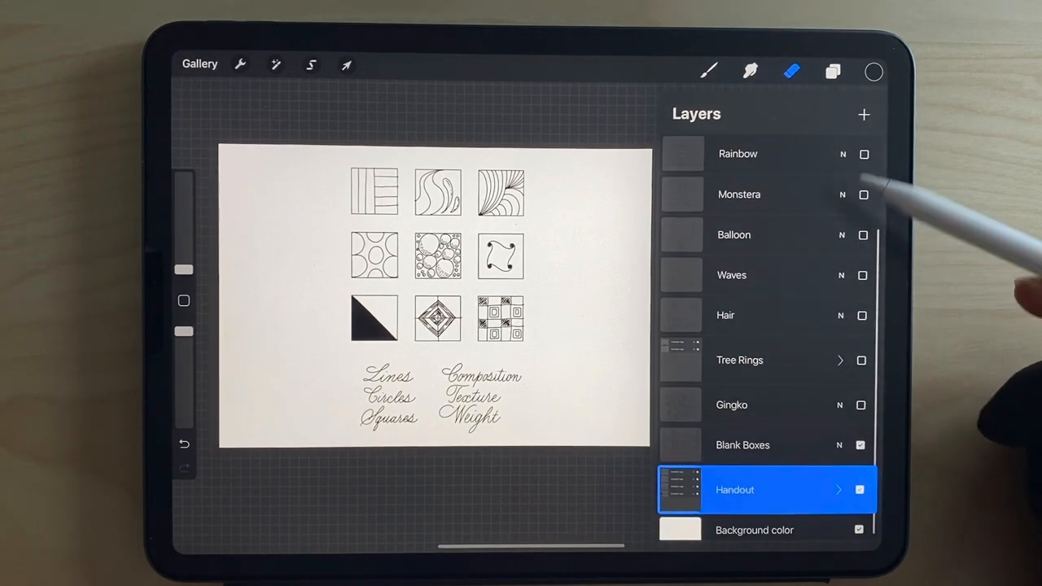
pyautogui.moveTo(830, 293)
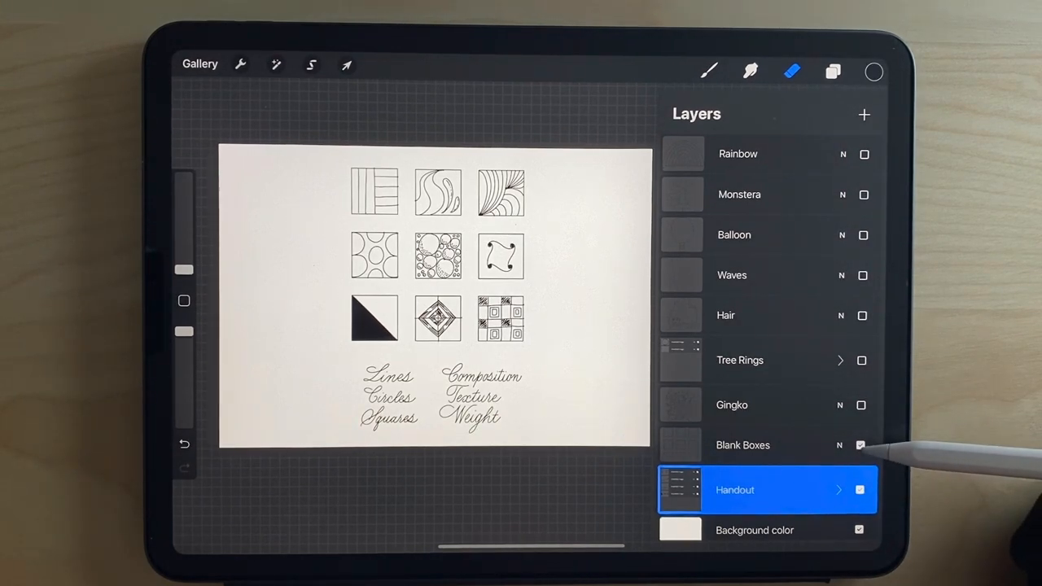
pyautogui.click(860, 489)
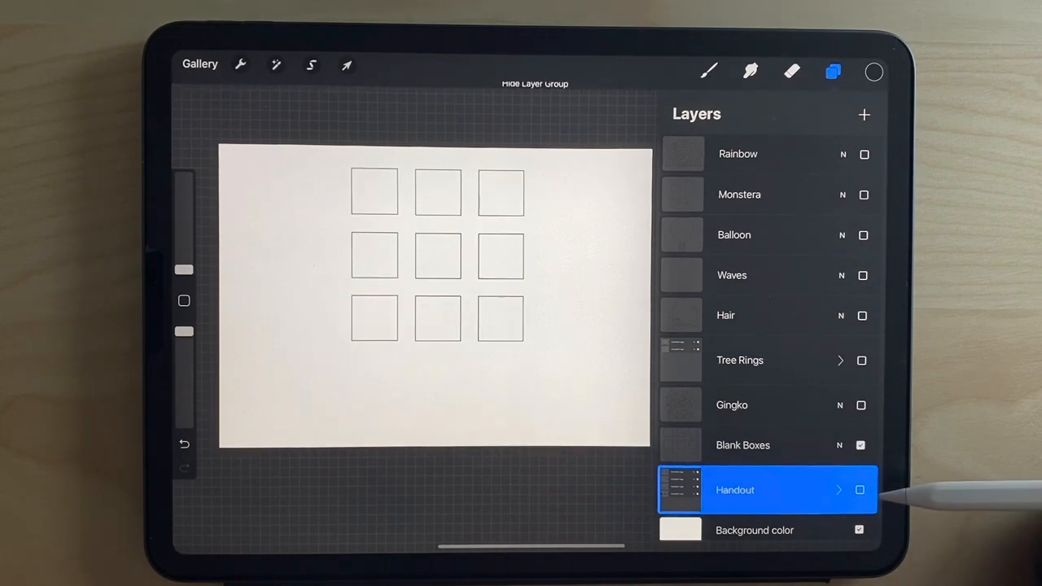
pyautogui.click(860, 490)
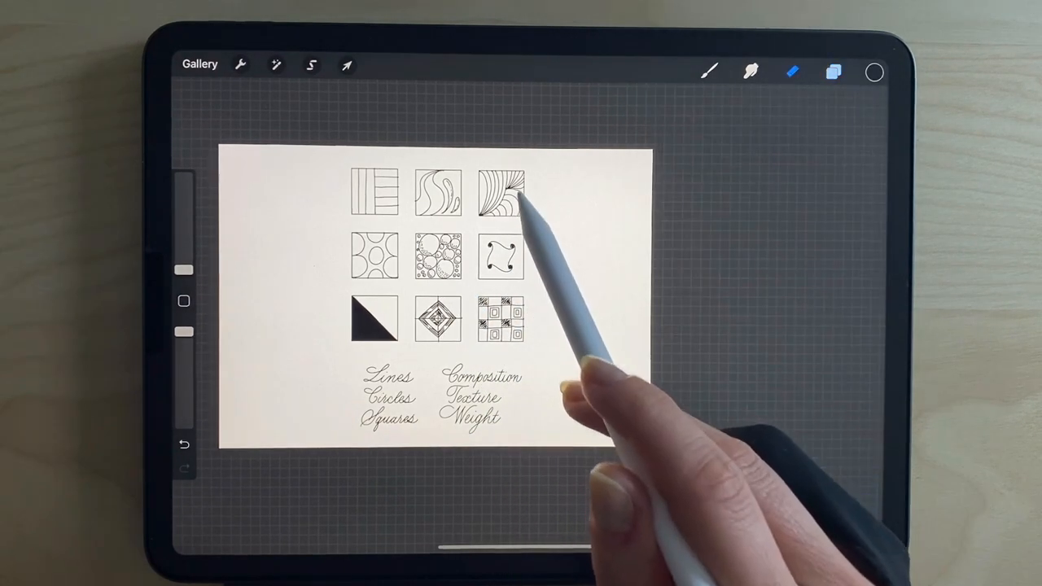
pyautogui.click(833, 72)
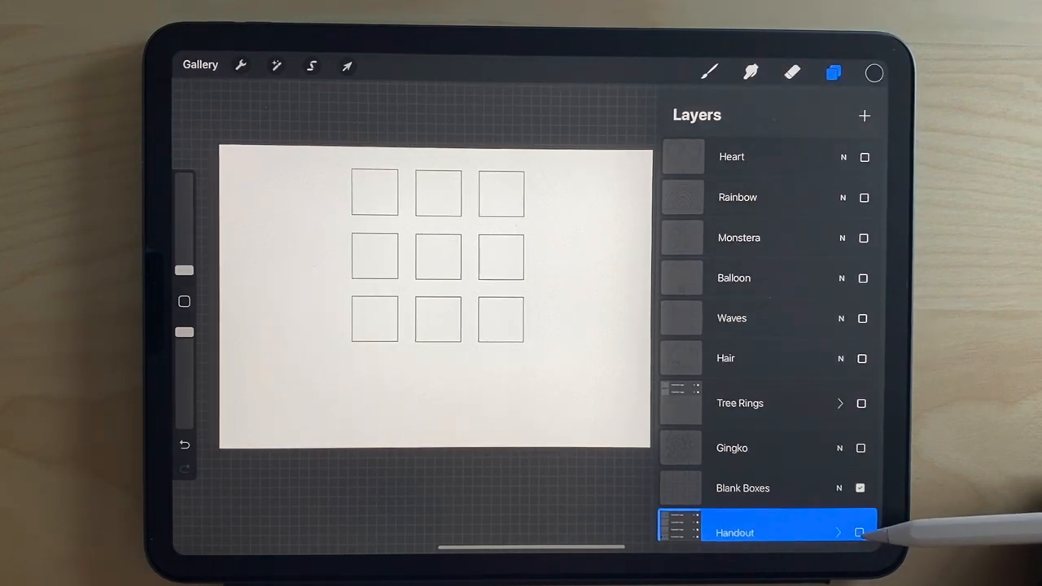
# Make the Handout group visible again so the nine example patterns reappear
pyautogui.click(859, 532)
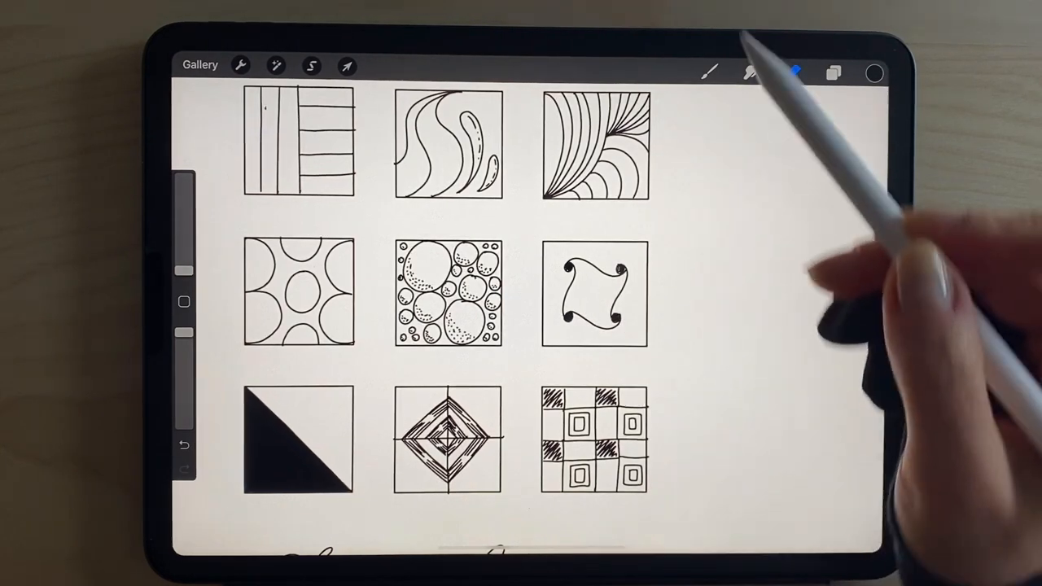
# Bring the Layers panel back up with the handout page still showing
pyautogui.click(793, 72)
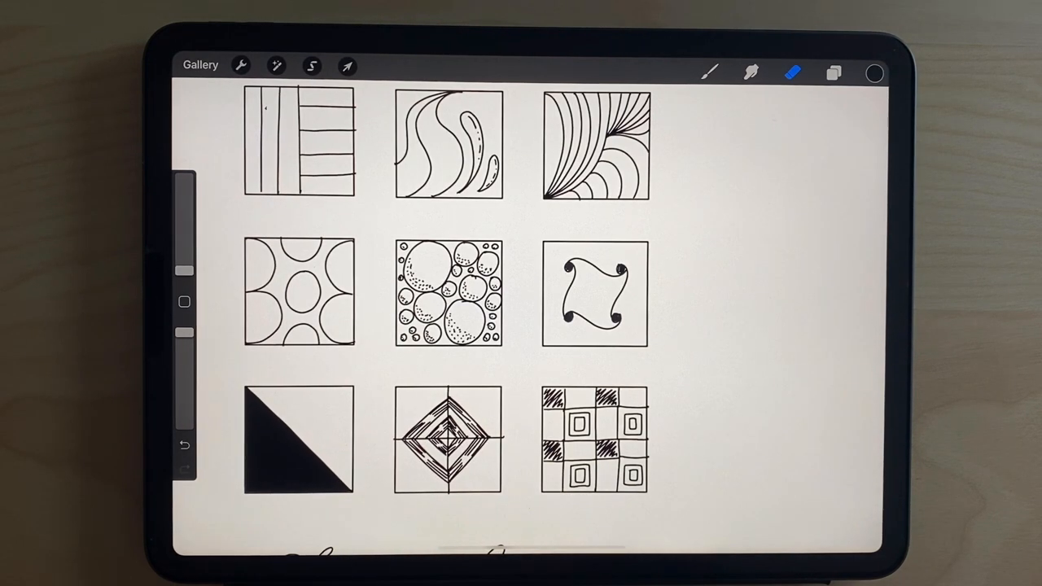
pyautogui.click(832, 73)
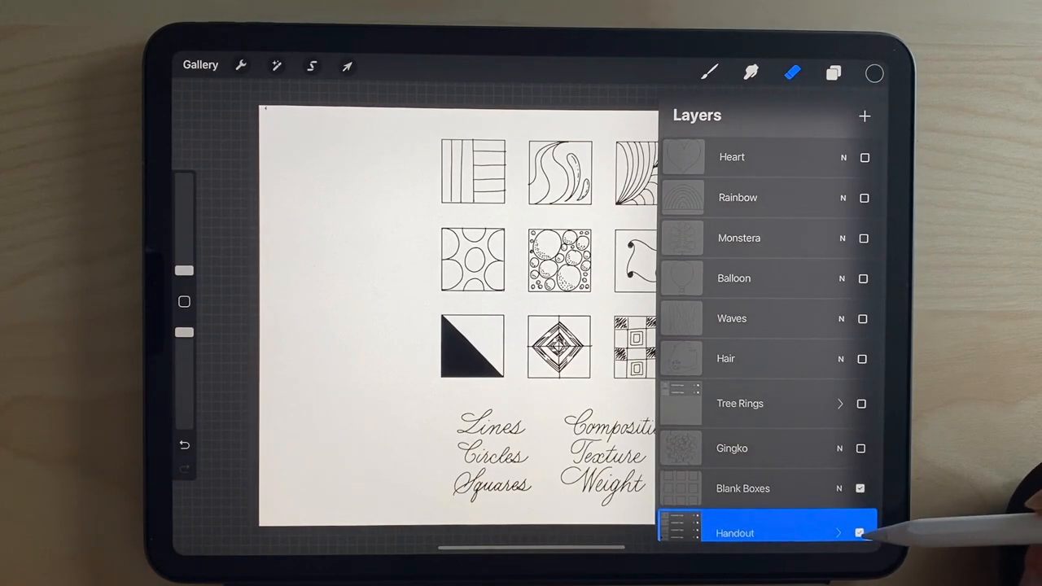
# Hide the Handout group and make Blank Boxes the active drawing layer
pyautogui.click(861, 533)
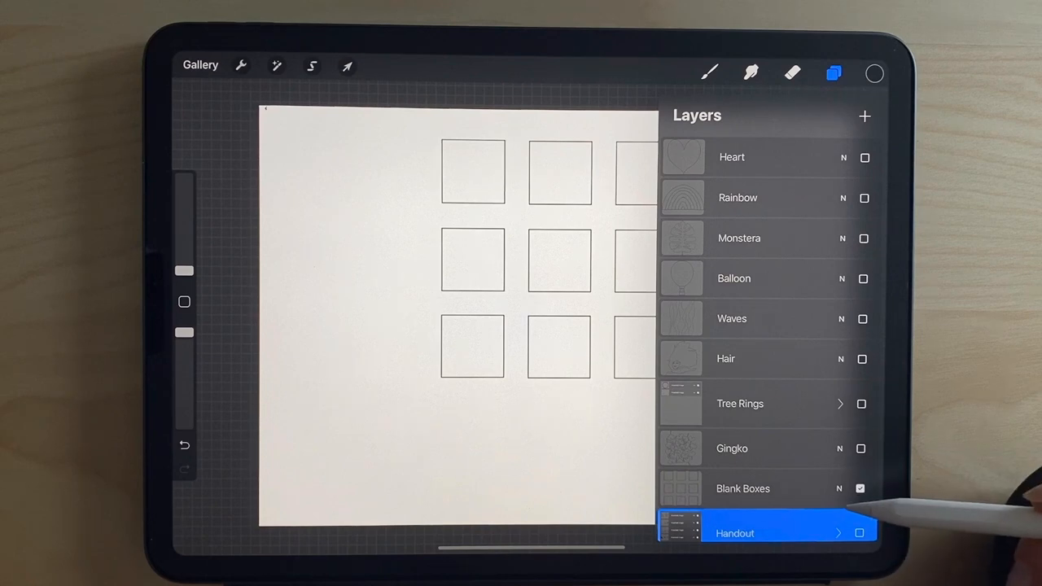
pyautogui.click(742, 489)
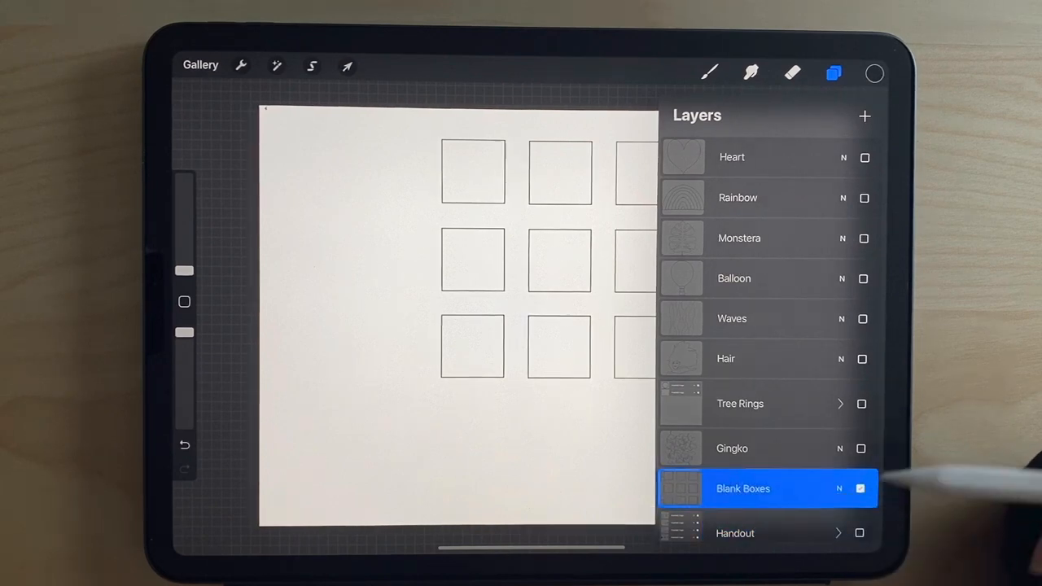
pyautogui.click(864, 115)
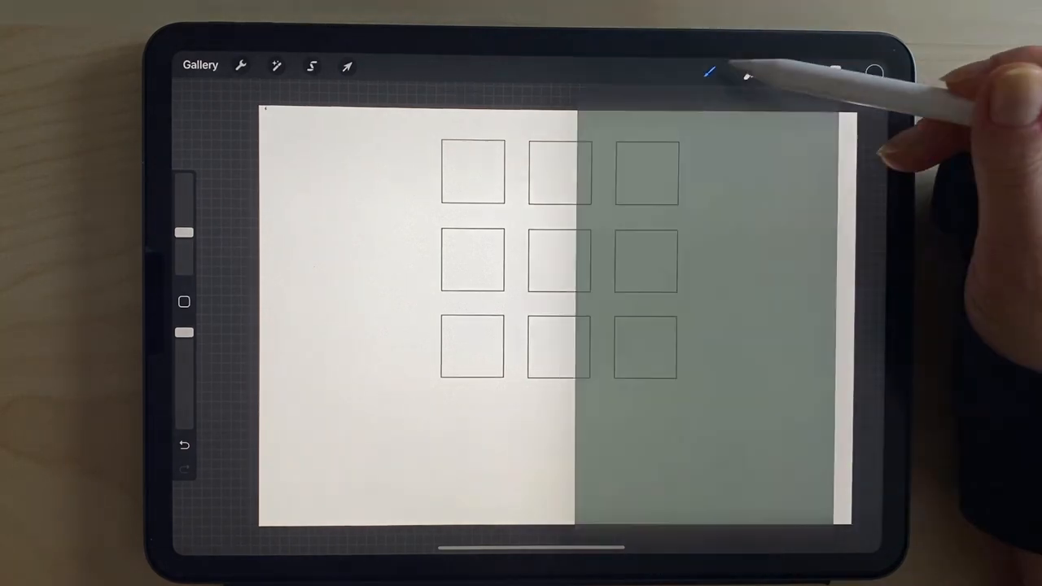
# Choose a teal brush colour and doodle diagonal lines in the top-middle box
pyautogui.click(709, 73)
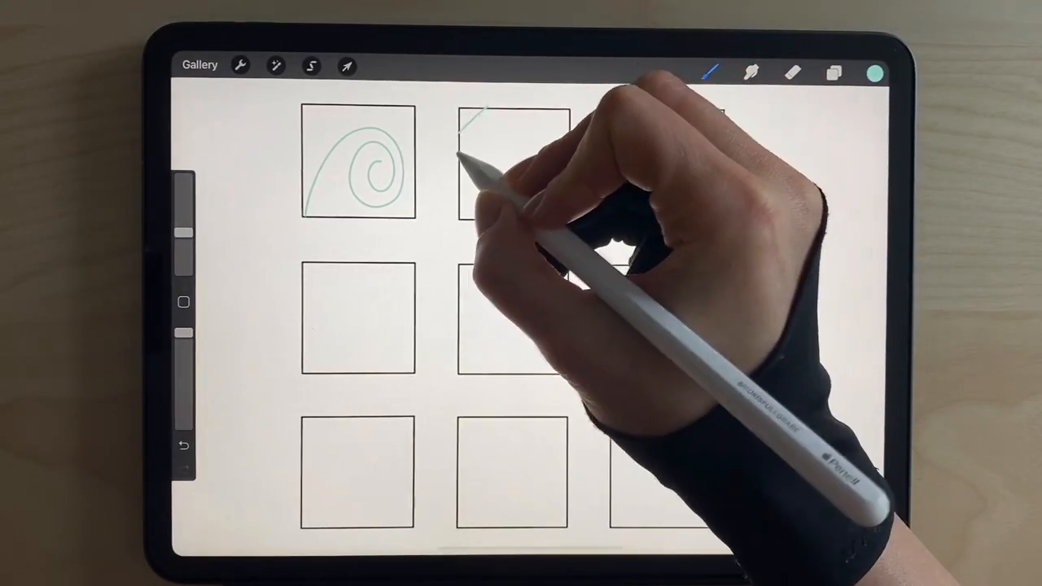
pyautogui.moveTo(472, 114); pyautogui.dragTo(537, 211)
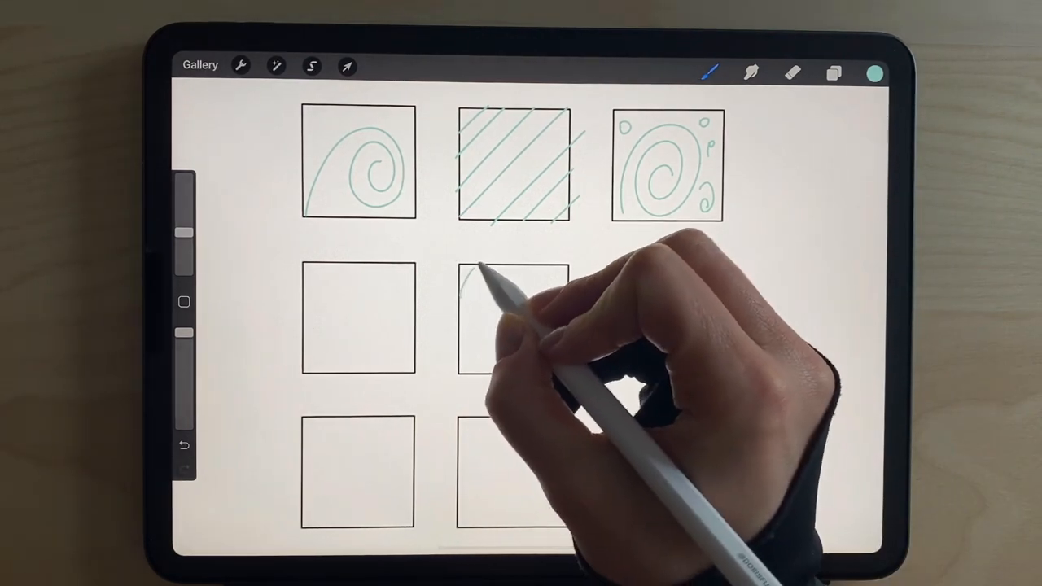
# Scribble loose teal loops into the centre box and the middle-right box
pyautogui.moveTo(505, 276); pyautogui.dragTo(488, 350)
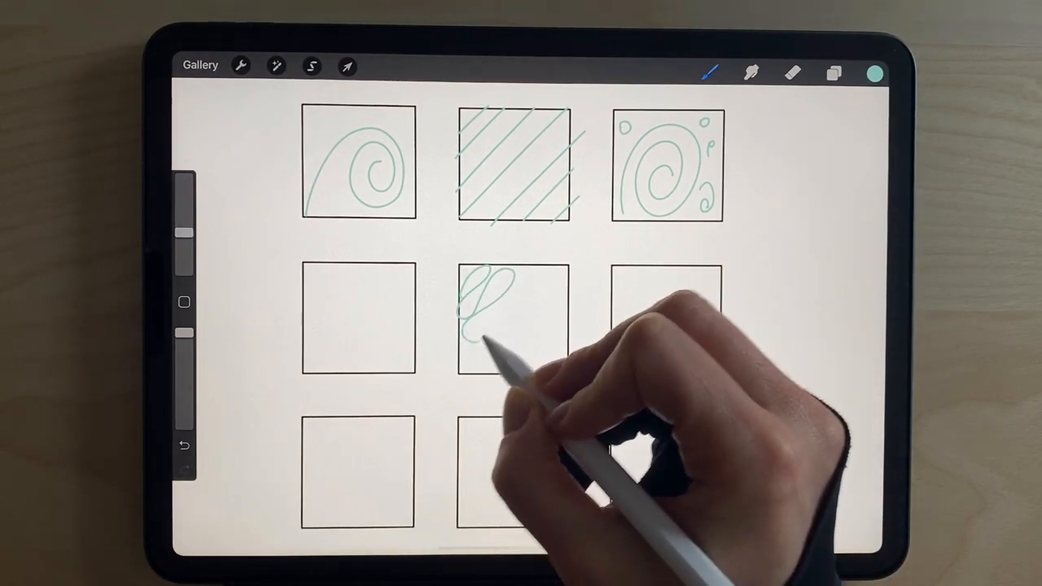
pyautogui.moveTo(489, 342); pyautogui.dragTo(537, 293)
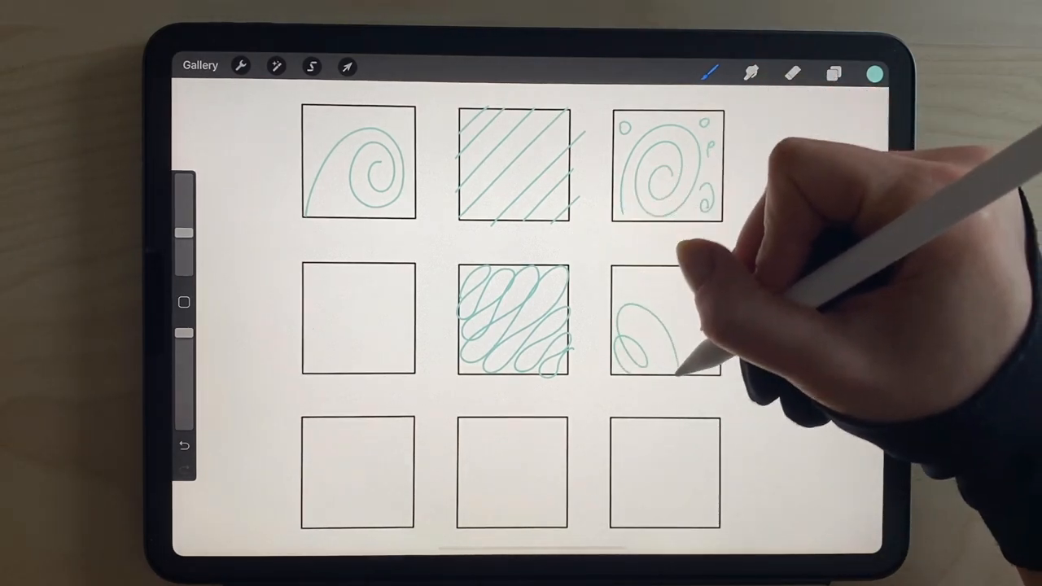
pyautogui.moveTo(643, 350); pyautogui.dragTo(675, 309)
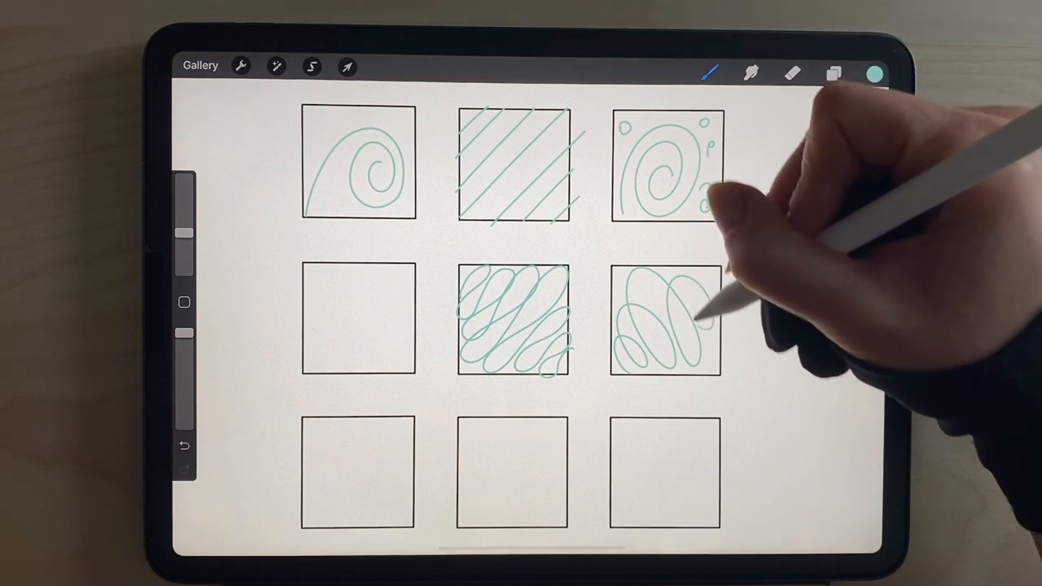